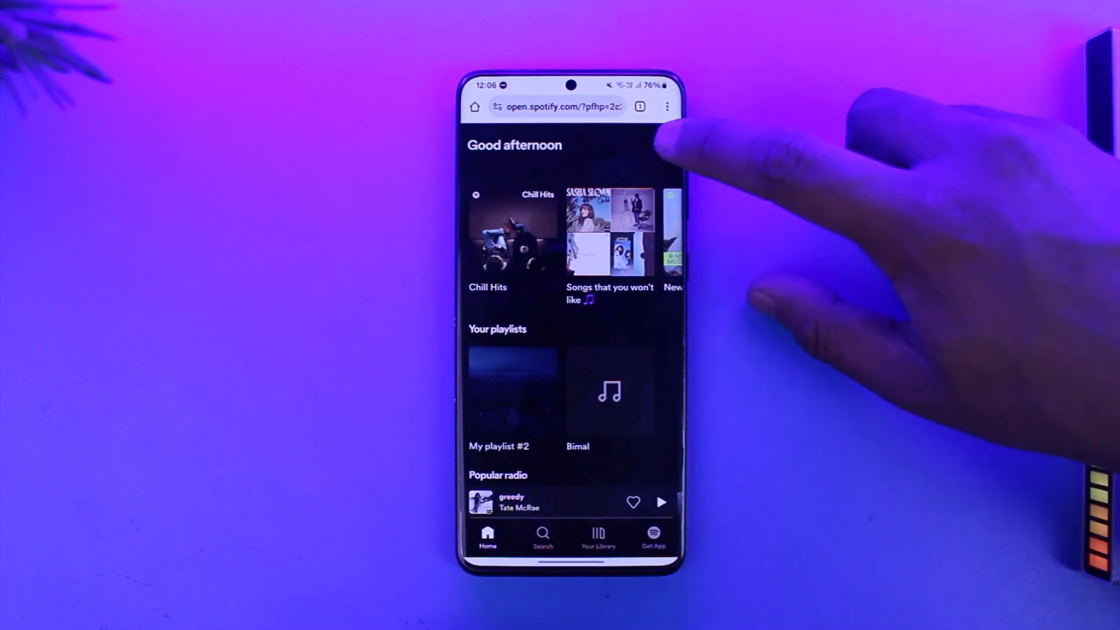
Reach the Premium plans page from the account menu, showing Individual at $2.99 and Student.
left_click(640, 106)
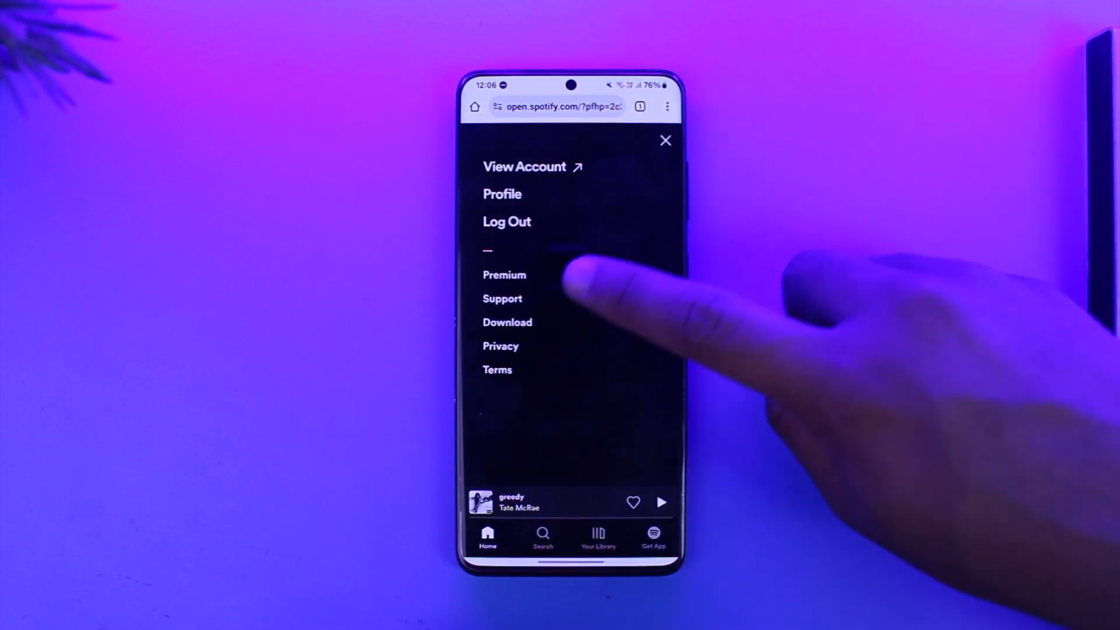
left_click(504, 275)
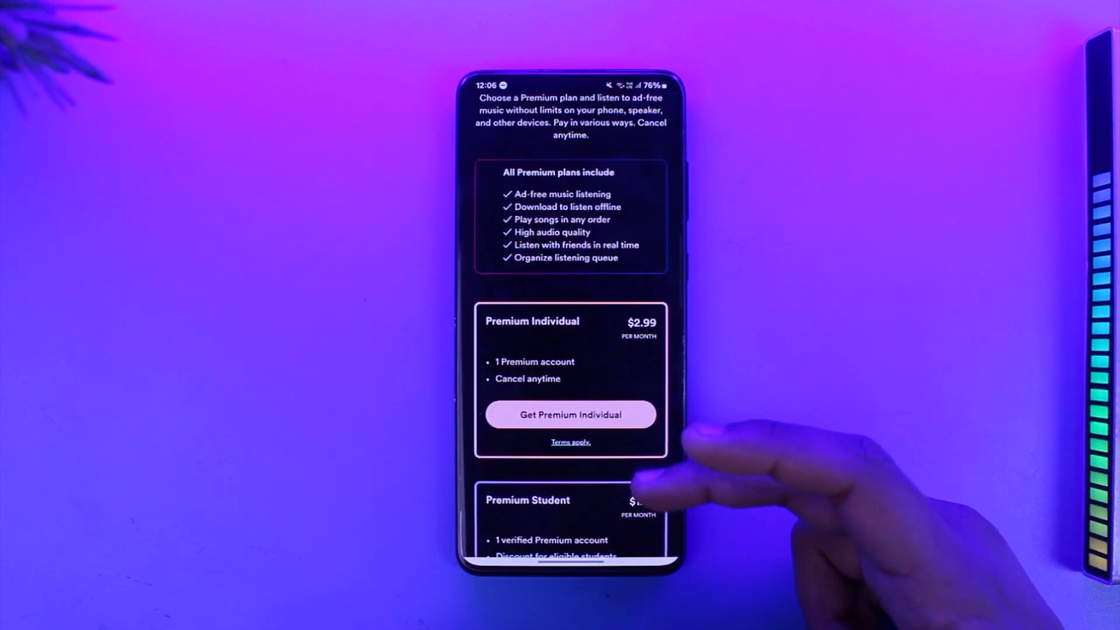
scroll("down", 3)
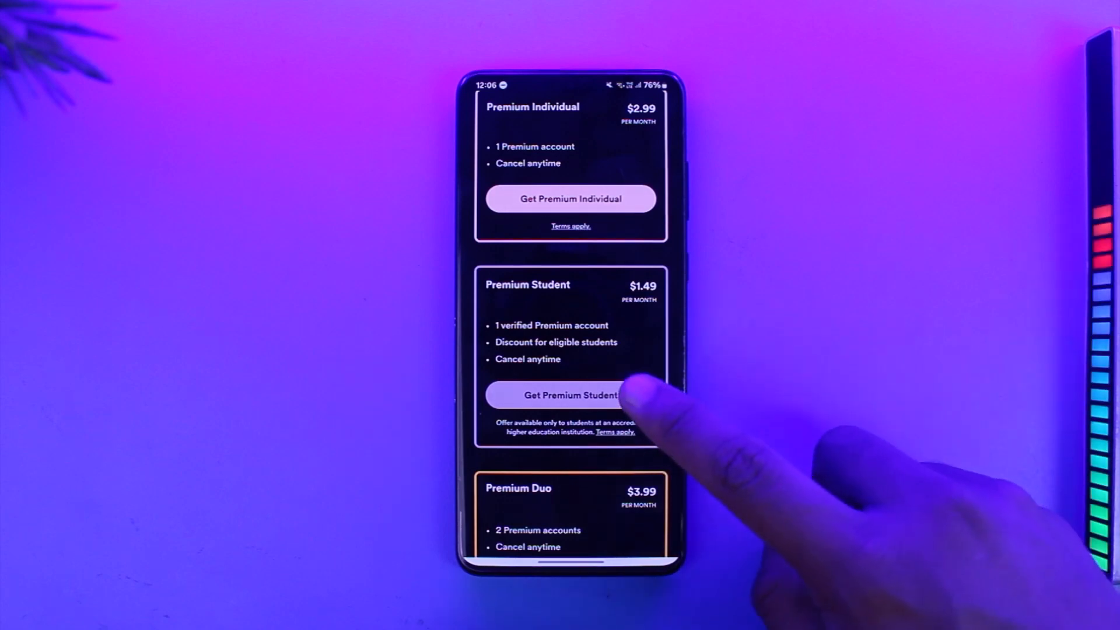
Choose the Premium Student plan from the plans list.
left_click(571, 395)
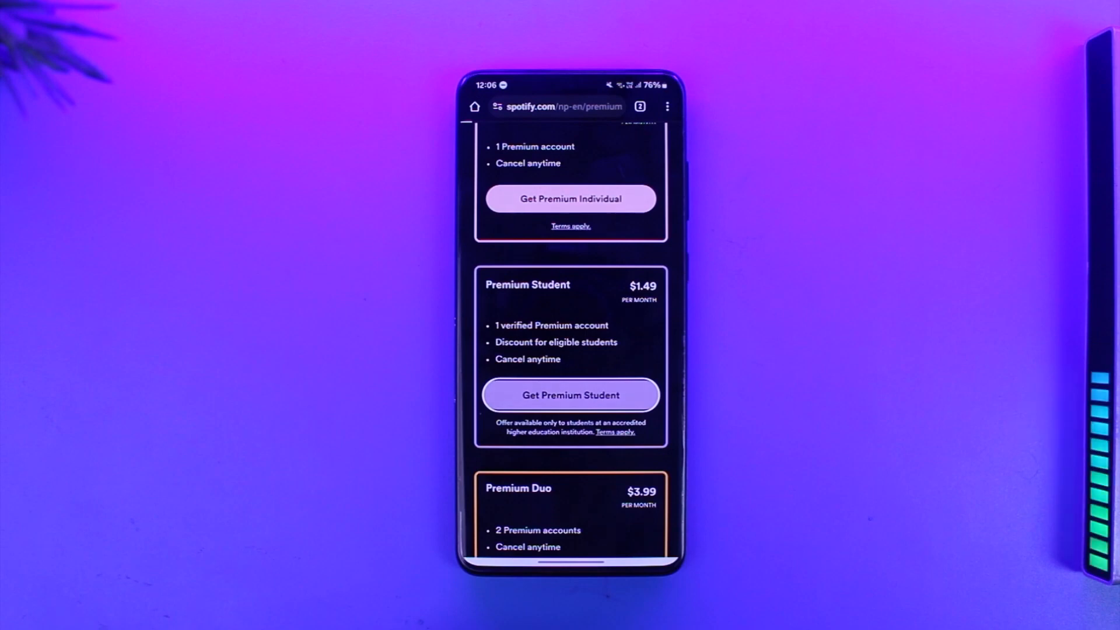
left_click(570, 395)
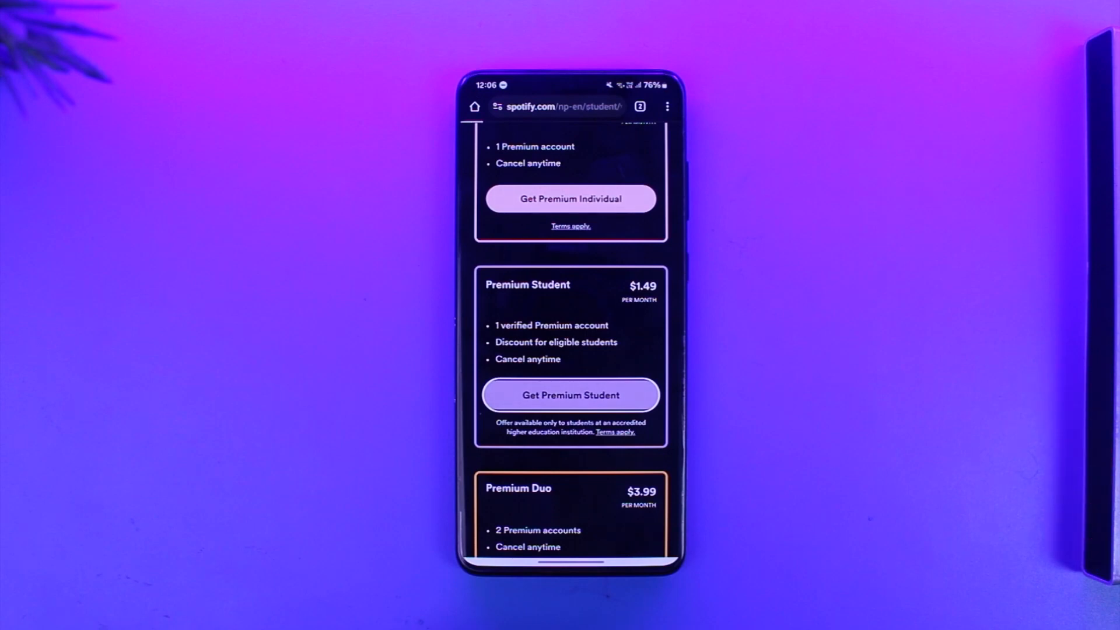
left_click(571, 395)
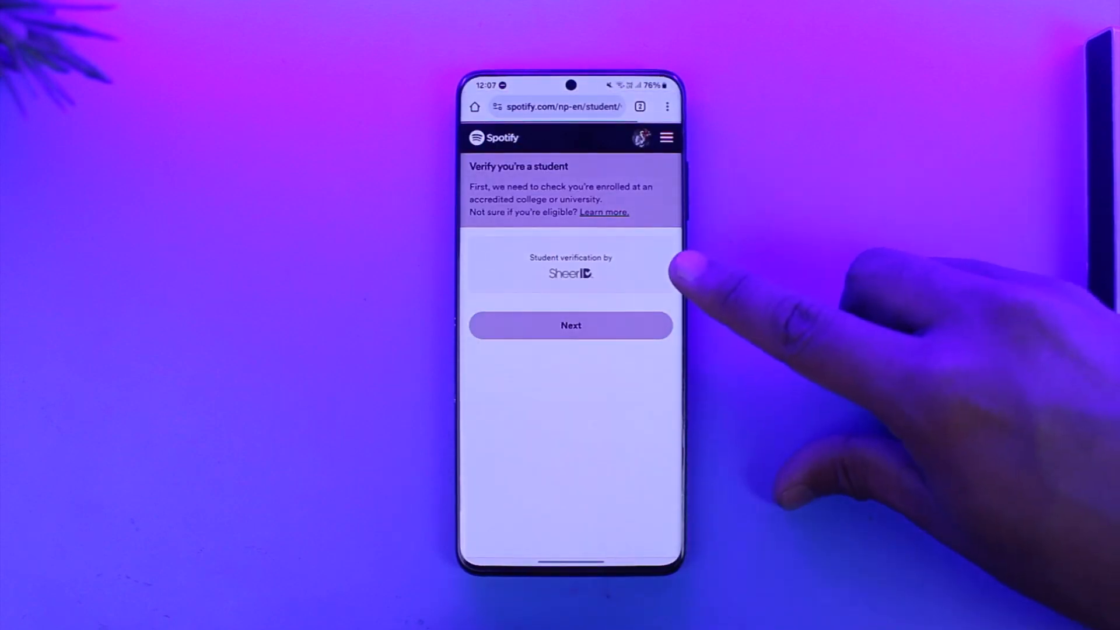
Continue past 'Verify you're a student' to the SheerID form with country Nepal.
left_click(570, 326)
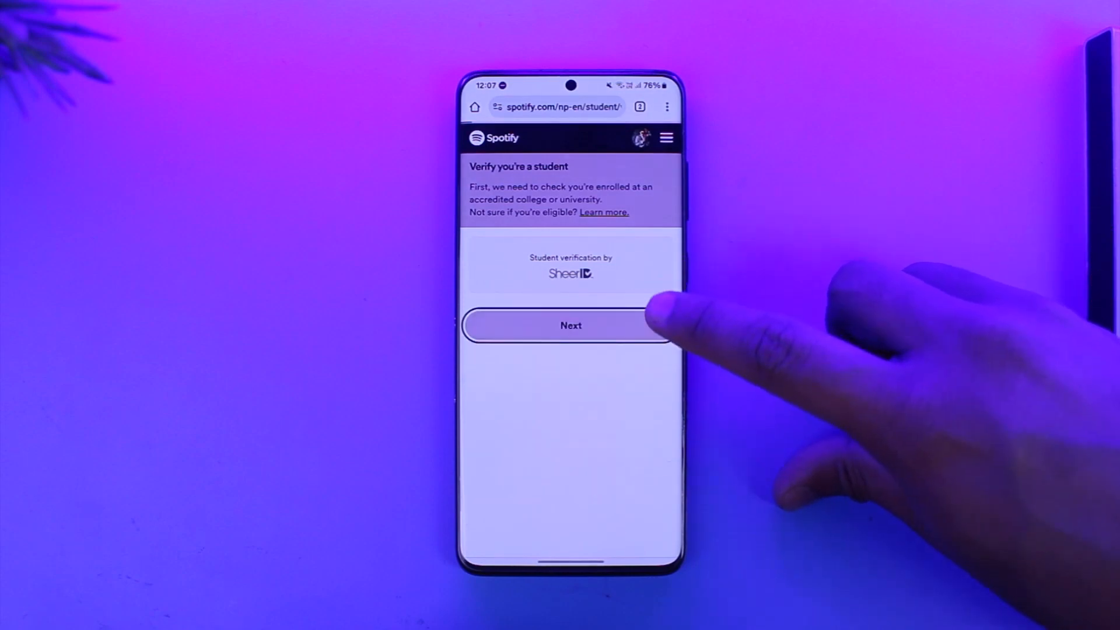
left_click(571, 326)
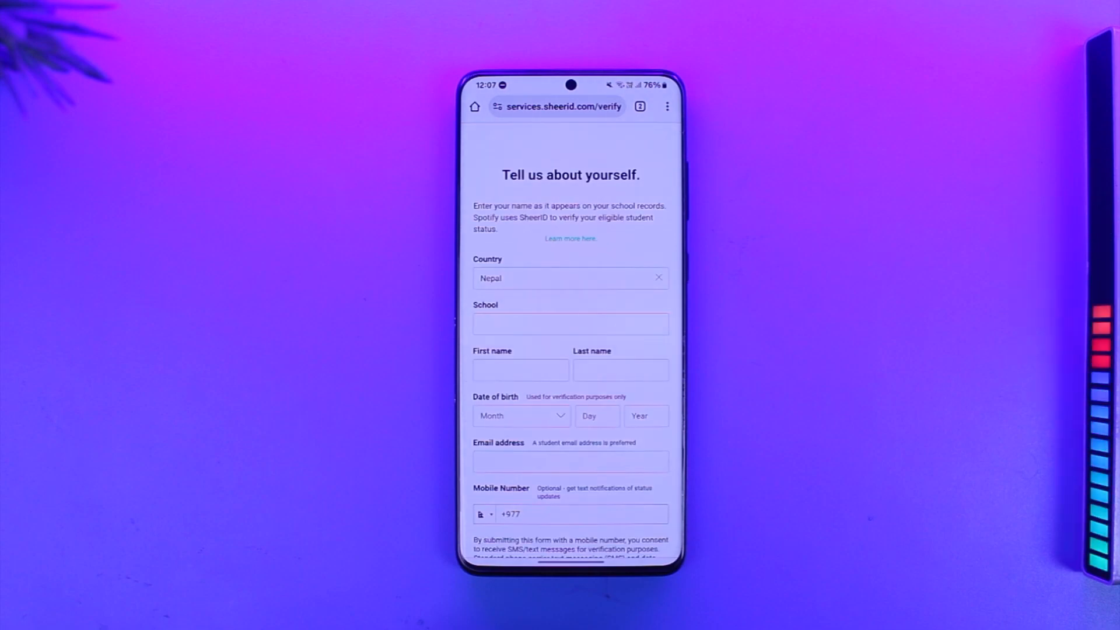
scroll("down", 3)
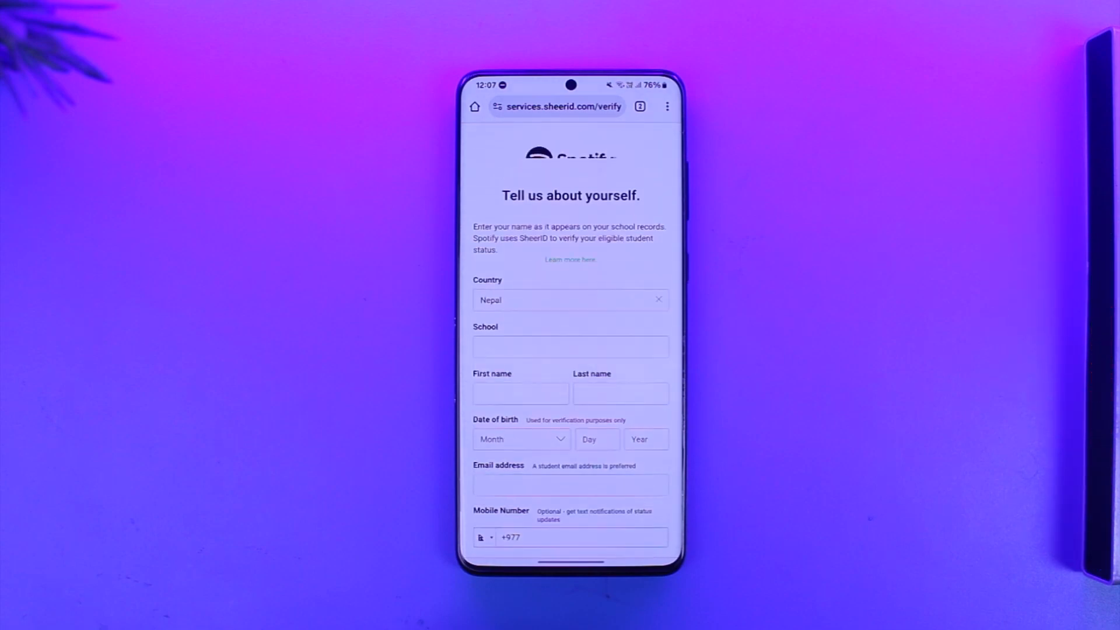